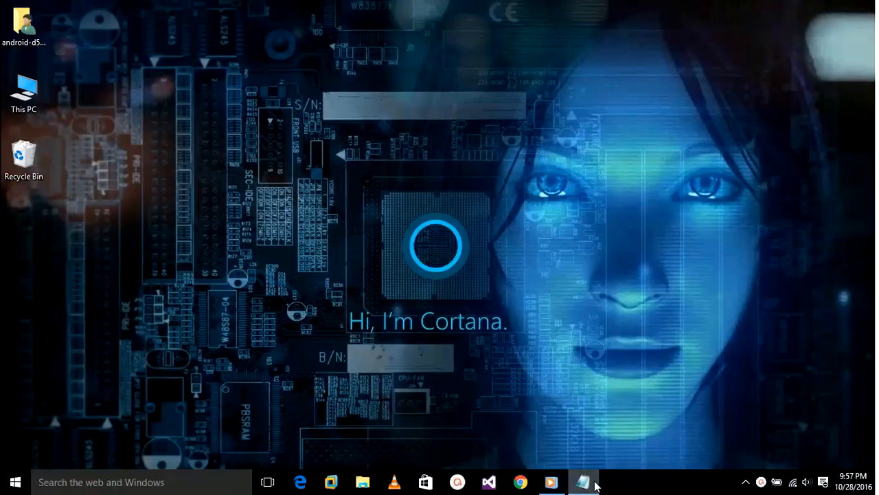
- Restore the Notepad window with the 'how do I find the product key' notes
{"action": "left_click", "coordinate": [583, 481]}
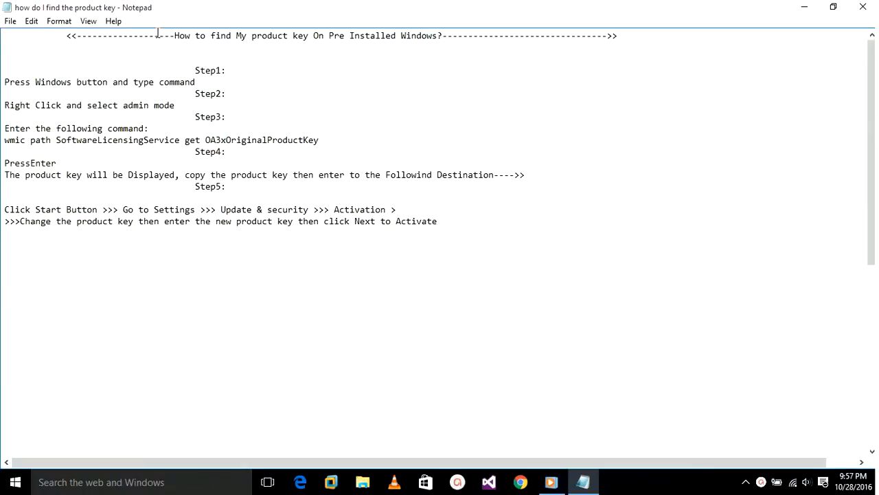
{"action": "left_click_drag", "start_coordinate": [160, 35], "coordinate": [470, 35]}
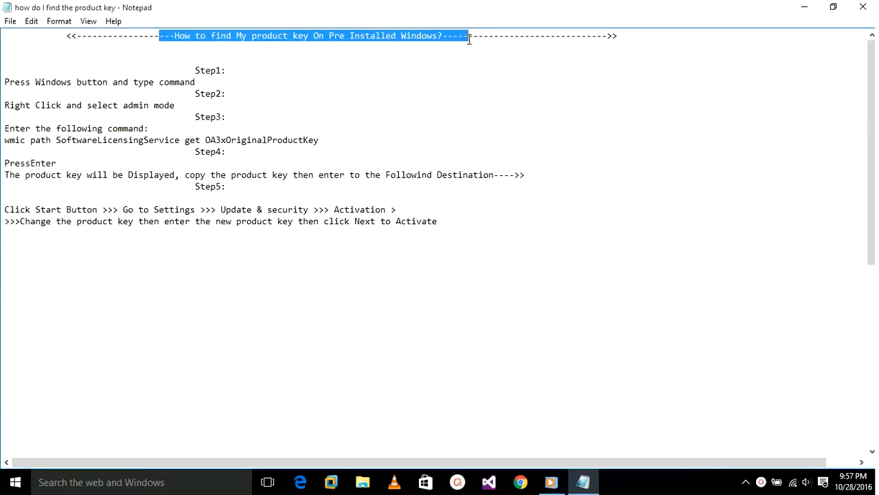
{"action": "left_click", "coordinate": [30, 47]}
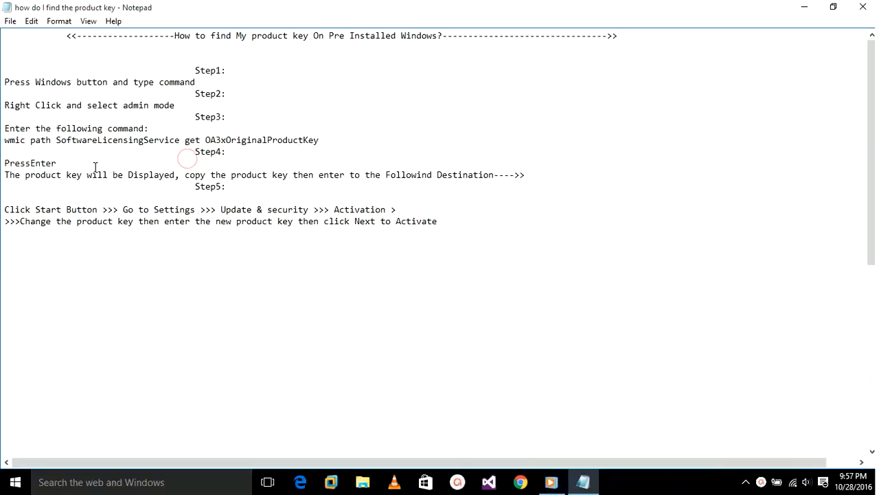
{"action": "left_click_drag", "start_coordinate": [5, 162], "coordinate": [129, 174]}
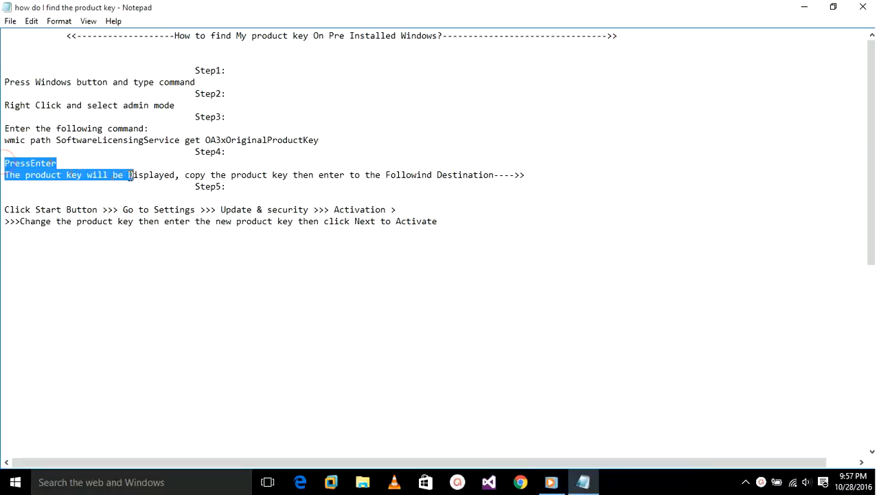
{"action": "left_click_drag", "start_coordinate": [128, 174], "coordinate": [445, 175]}
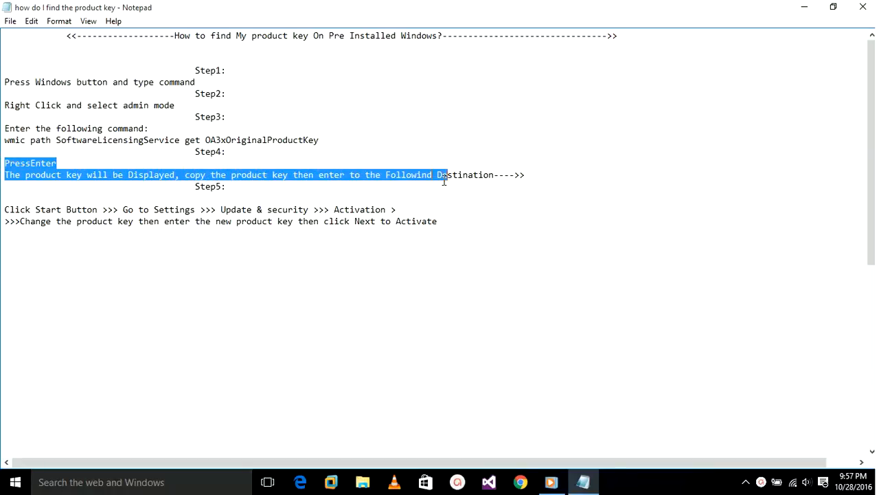
{"action": "left_click", "coordinate": [220, 187]}
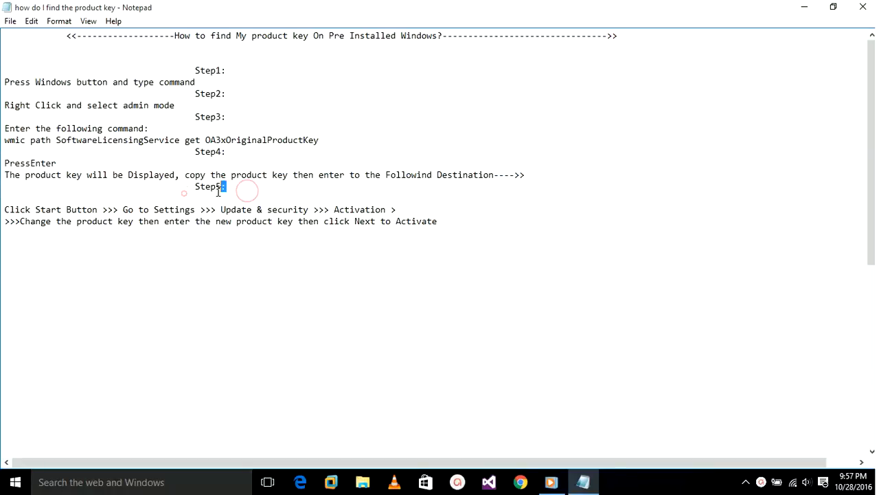
{"action": "double_click", "coordinate": [209, 187]}
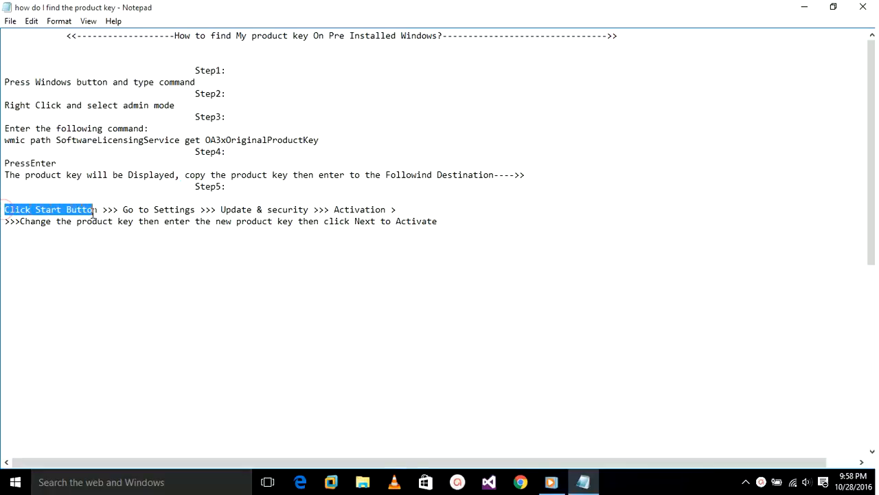
{"action": "left_click_drag", "start_coordinate": [93, 209], "coordinate": [299, 219]}
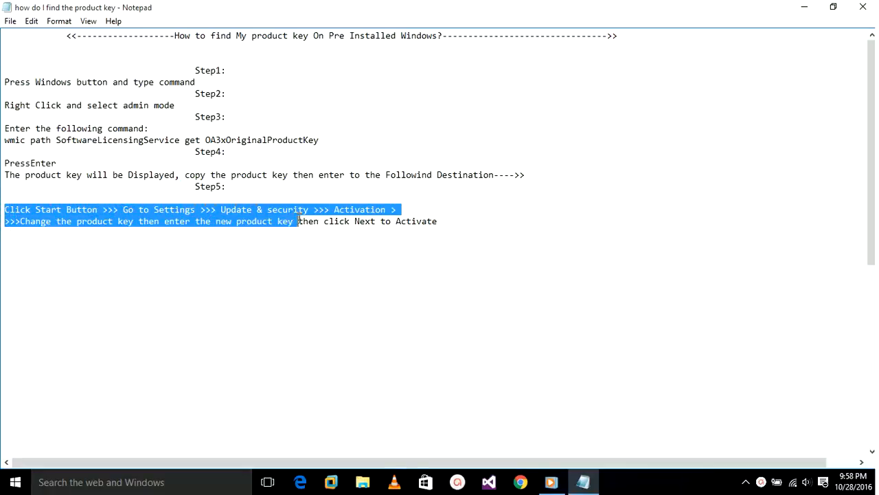